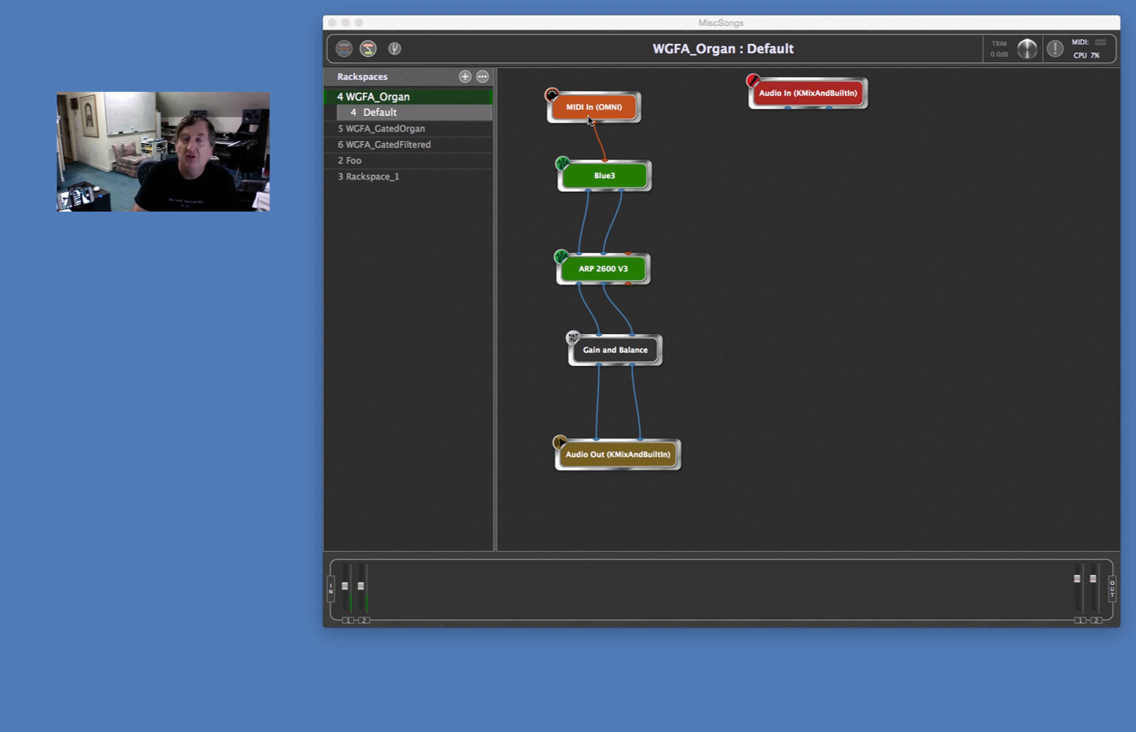
{"action": "mouse_move", "coordinate": [604, 184]}
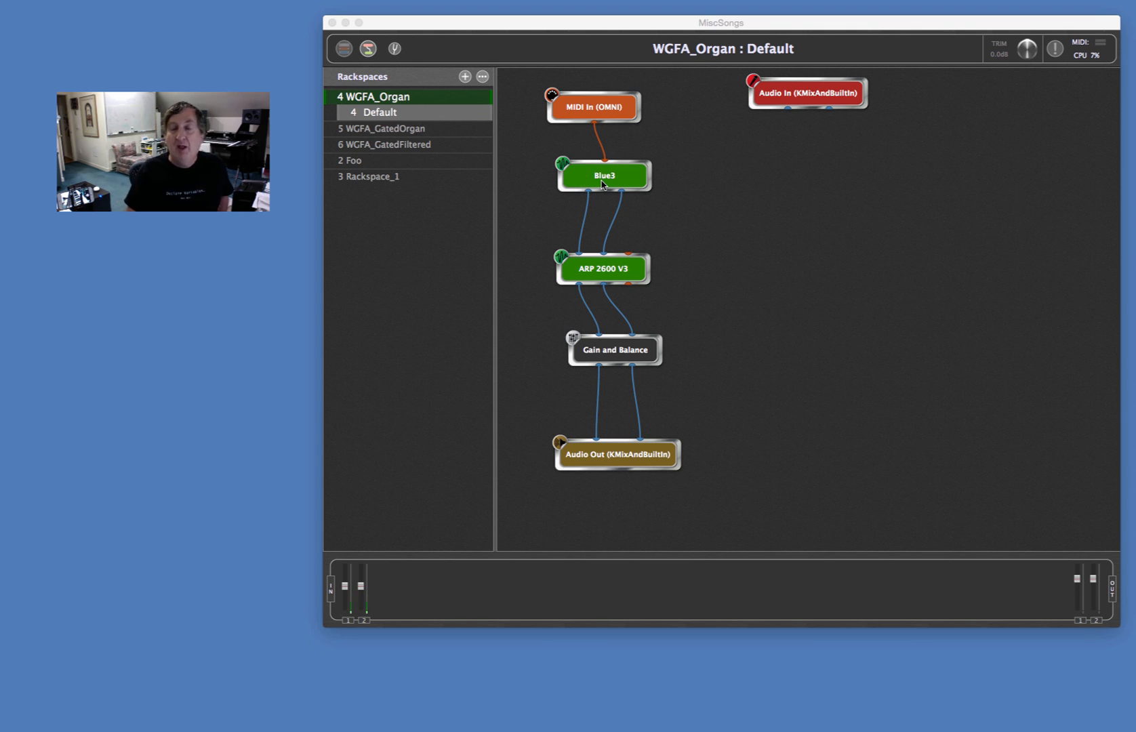
{"action": "mouse_move", "coordinate": [601, 275]}
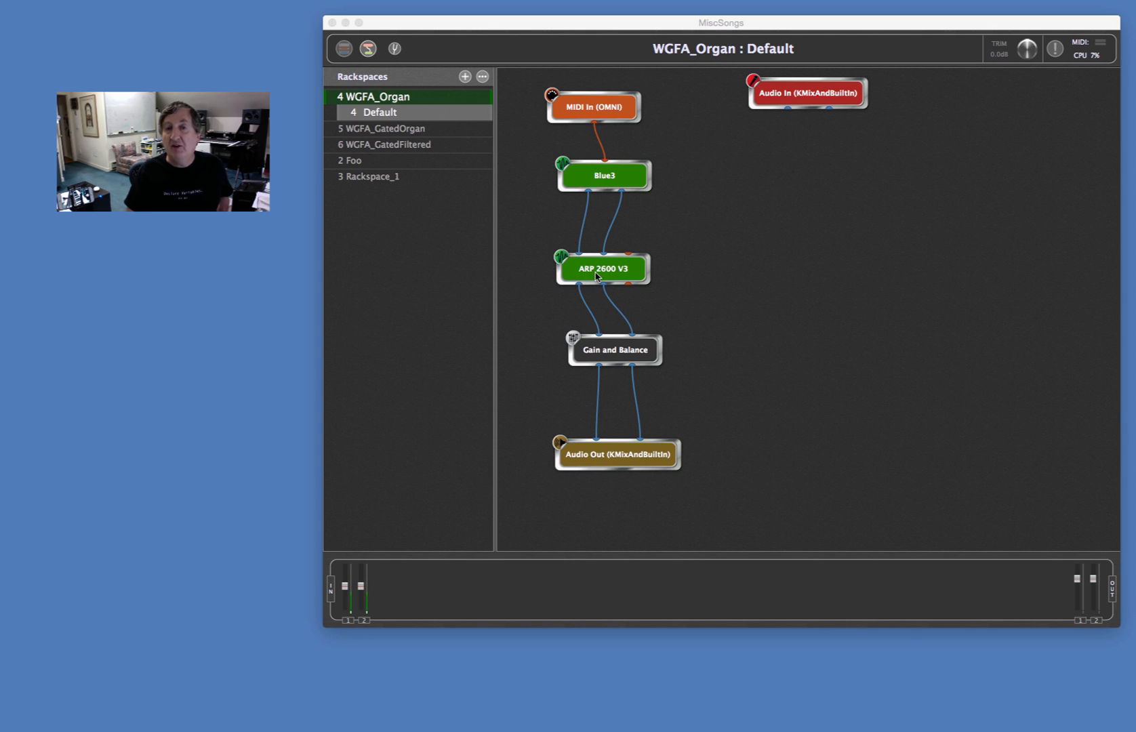
{"action": "mouse_move", "coordinate": [604, 354]}
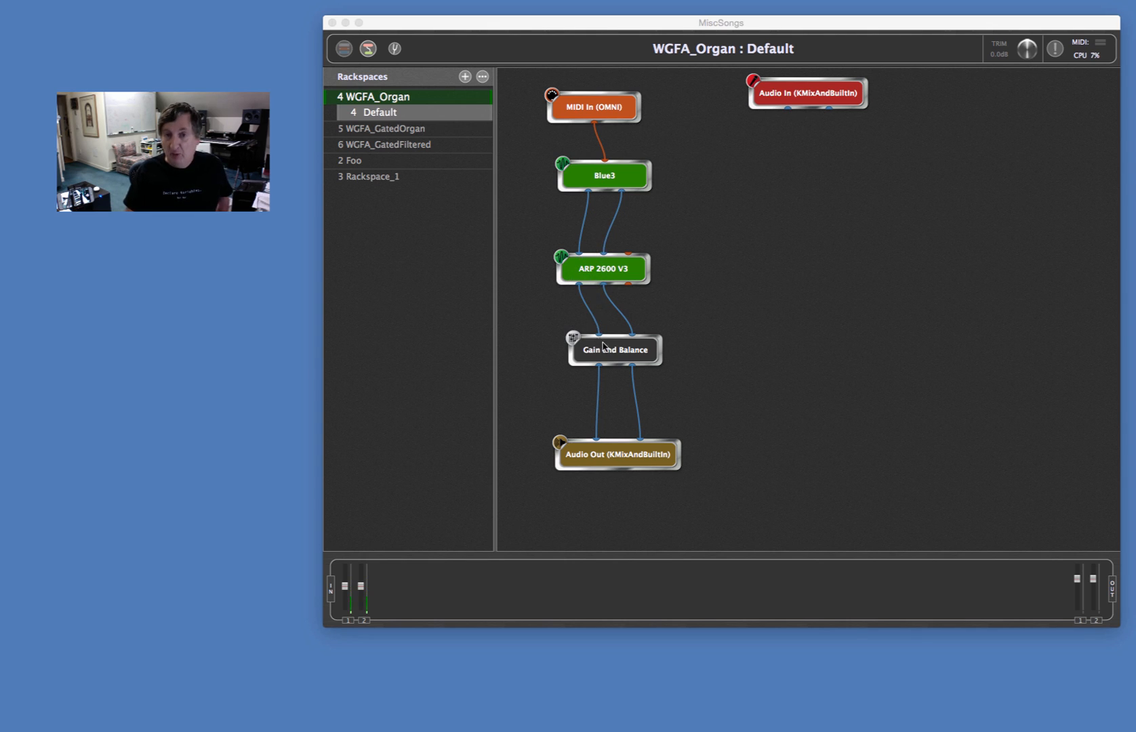
{"action": "mouse_move", "coordinate": [624, 360]}
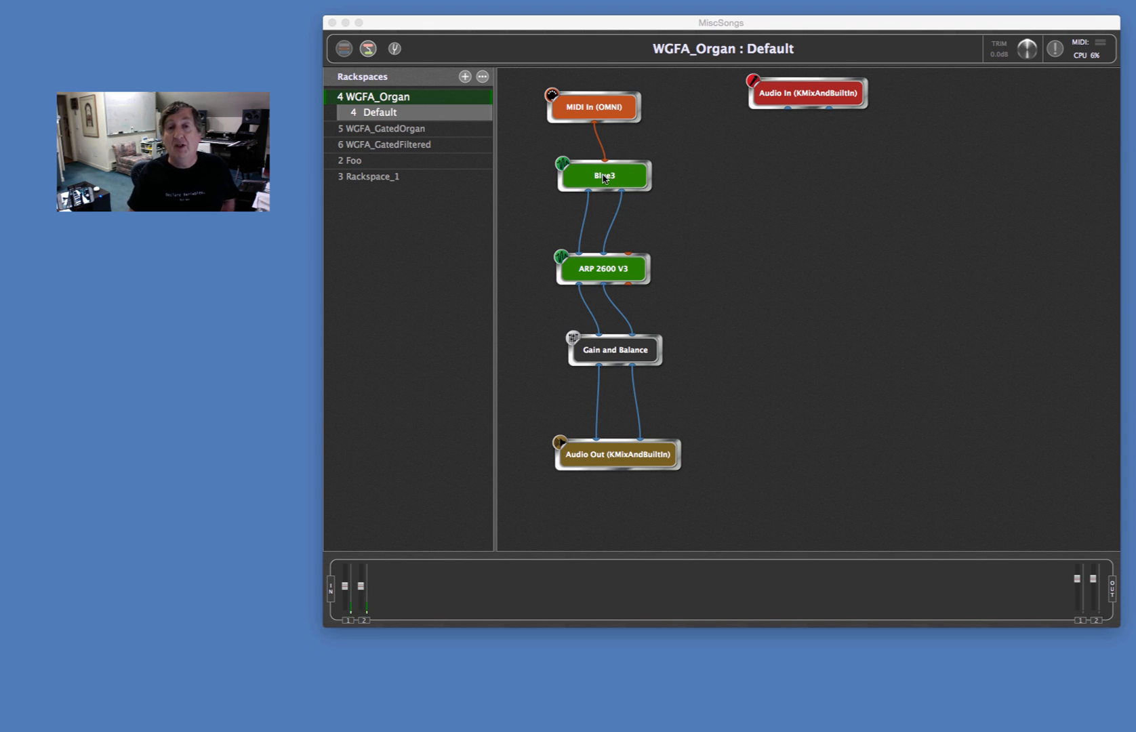
{"action": "mouse_move", "coordinate": [600, 274]}
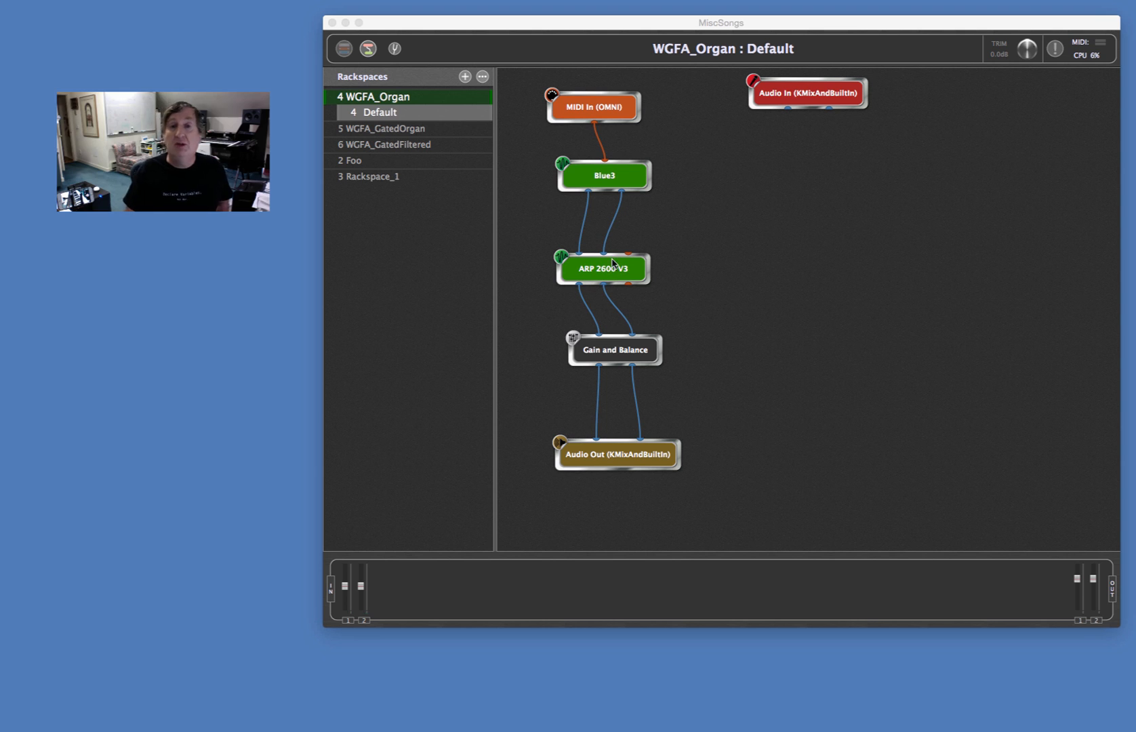
Inspect the Blue3 organ's settings, then open the ARP 2600 V3 synth.
{"action": "double_click", "coordinate": [605, 175]}
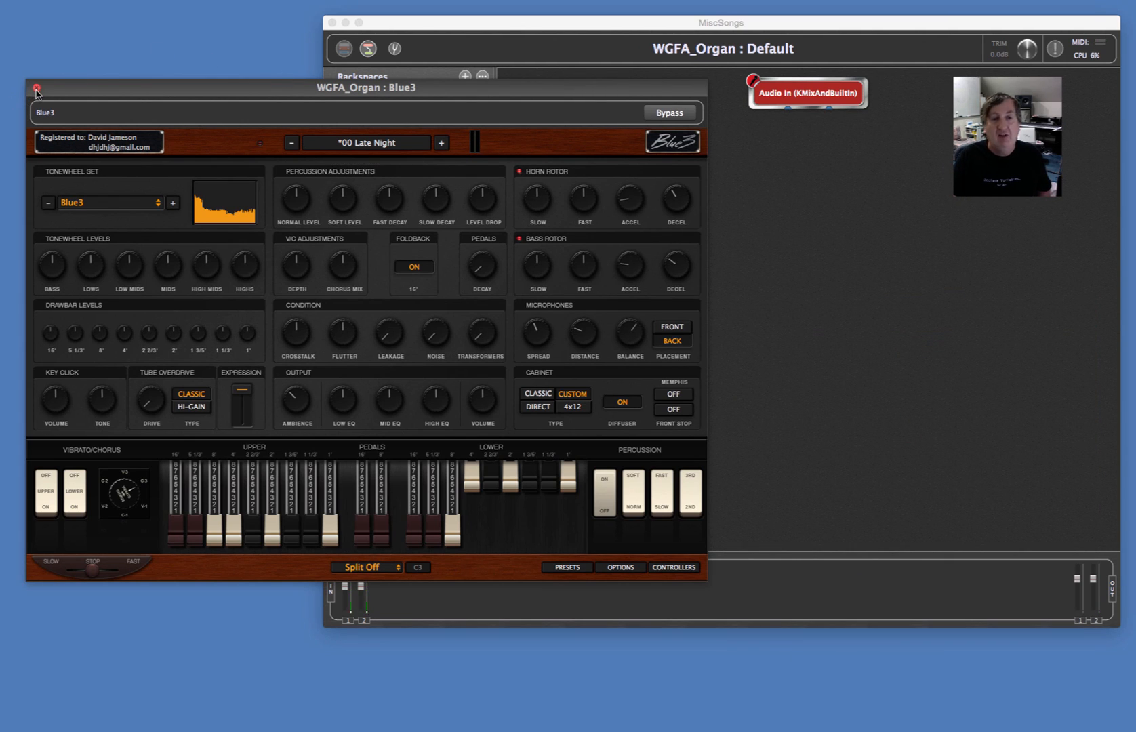
{"action": "left_click", "coordinate": [36, 87]}
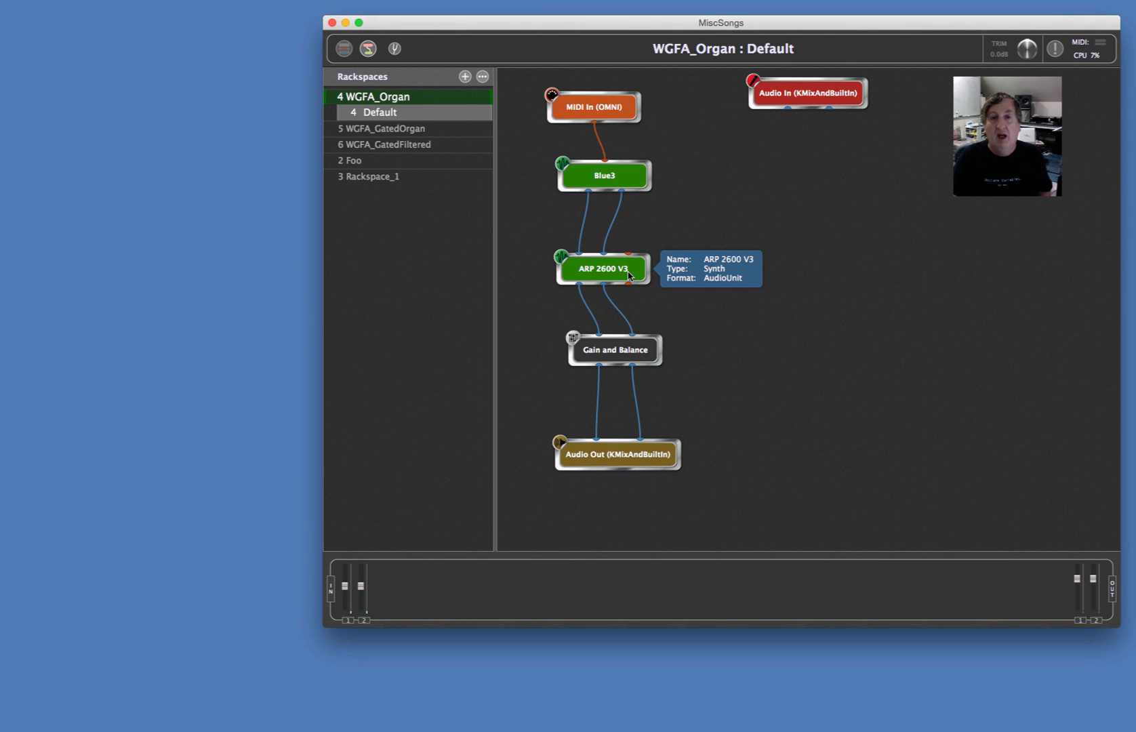
{"action": "double_click", "coordinate": [603, 269]}
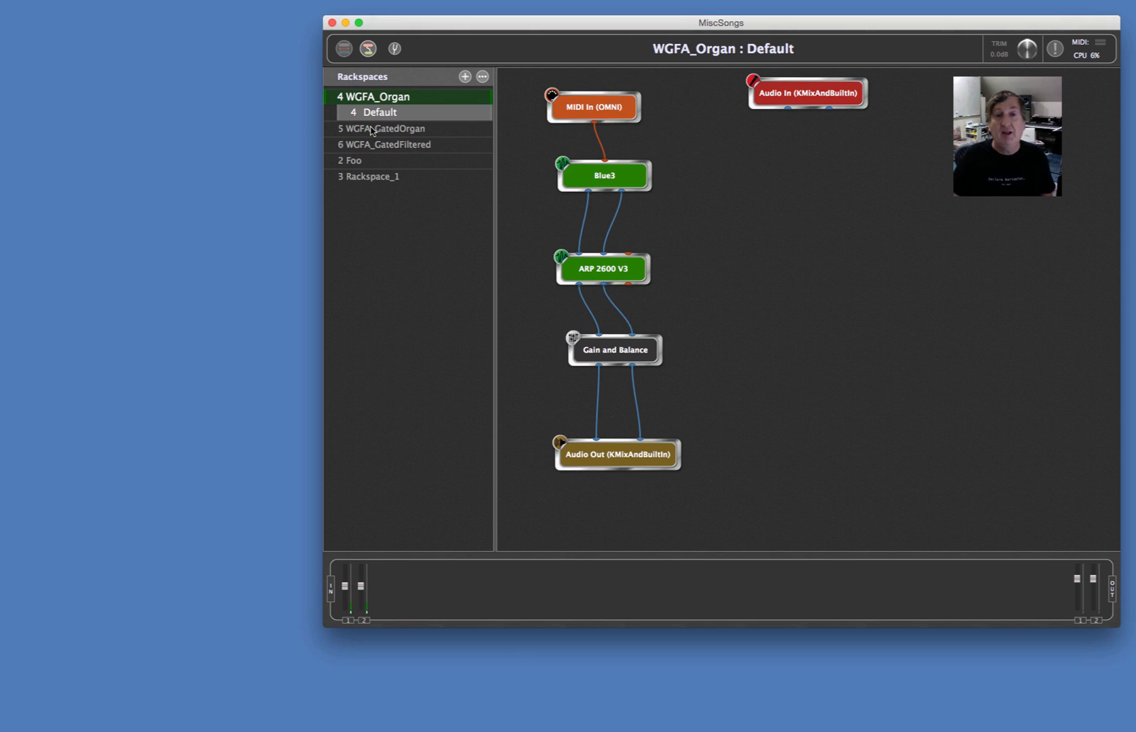
In WGFA_GatedOrgan, stack ARP 2600 V3 and Gain and Balance under Blue3, then open ARP.
{"action": "left_click", "coordinate": [380, 128]}
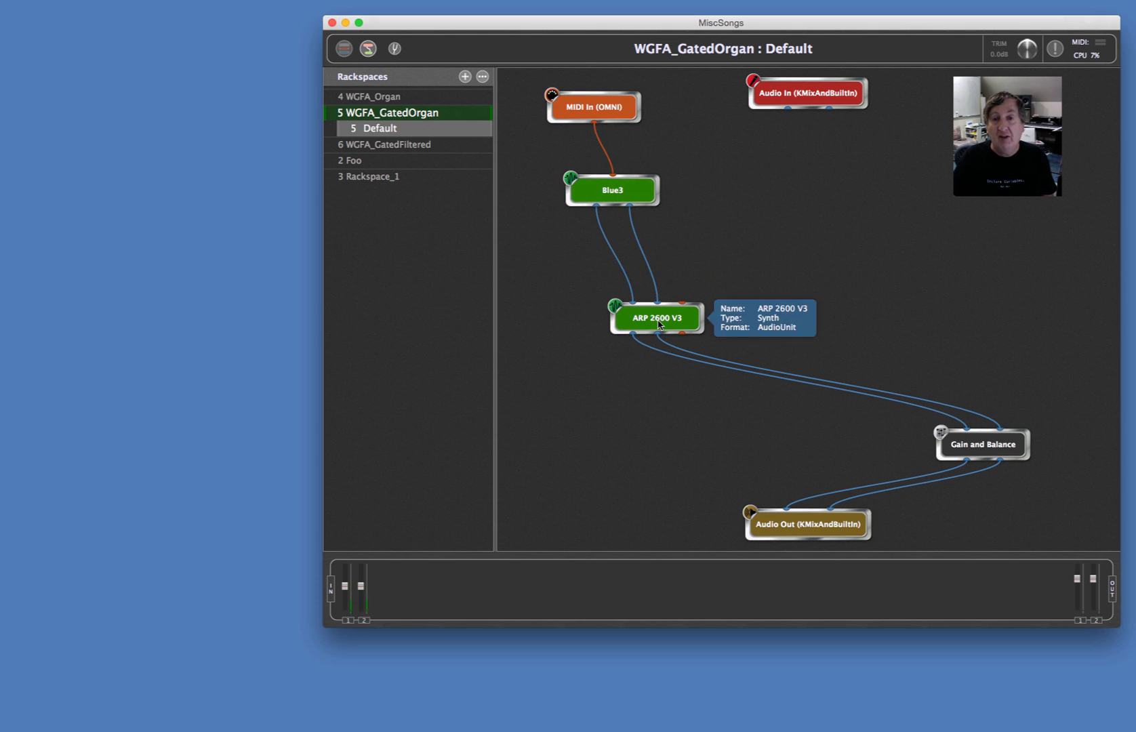
{"action": "left_click_drag", "start_coordinate": [655, 317], "coordinate": [625, 268]}
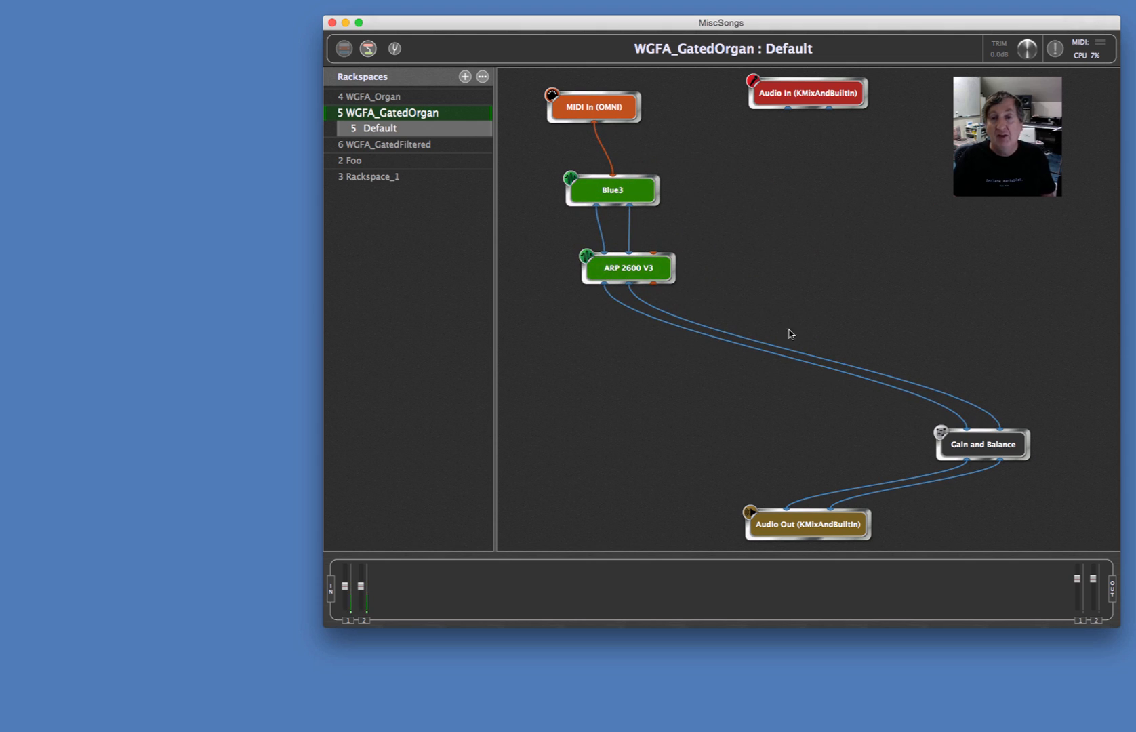
{"action": "left_click_drag", "start_coordinate": [980, 443], "coordinate": [641, 353]}
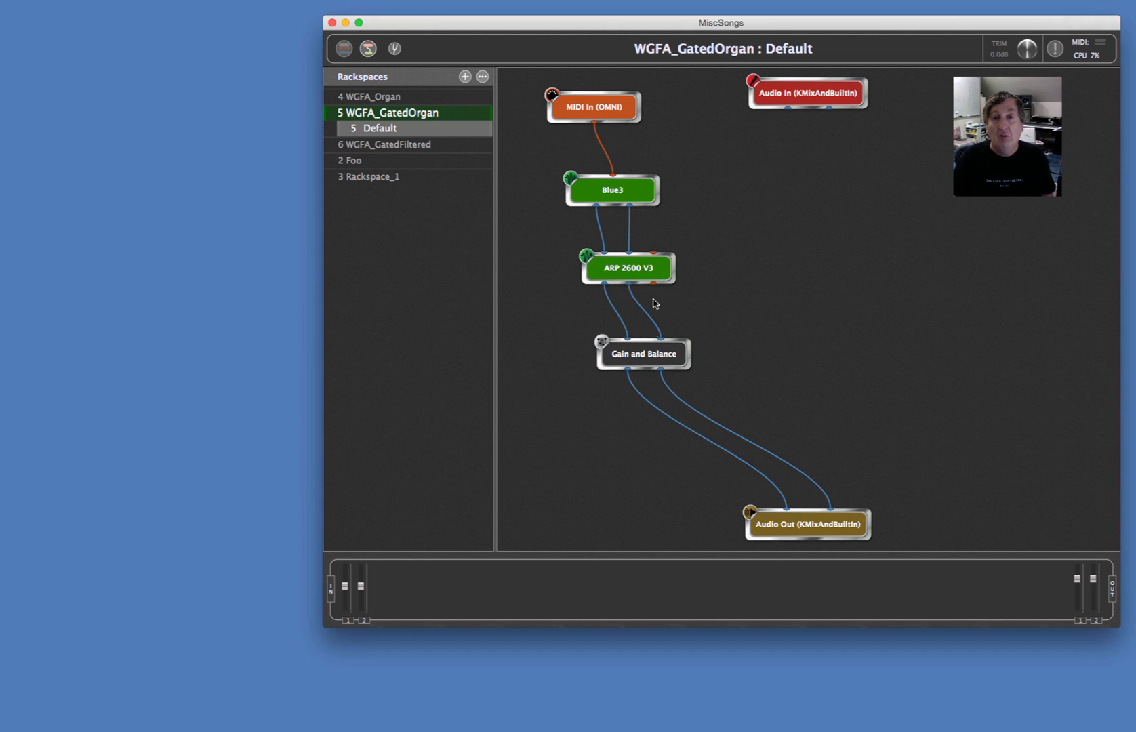
{"action": "mouse_move", "coordinate": [628, 269]}
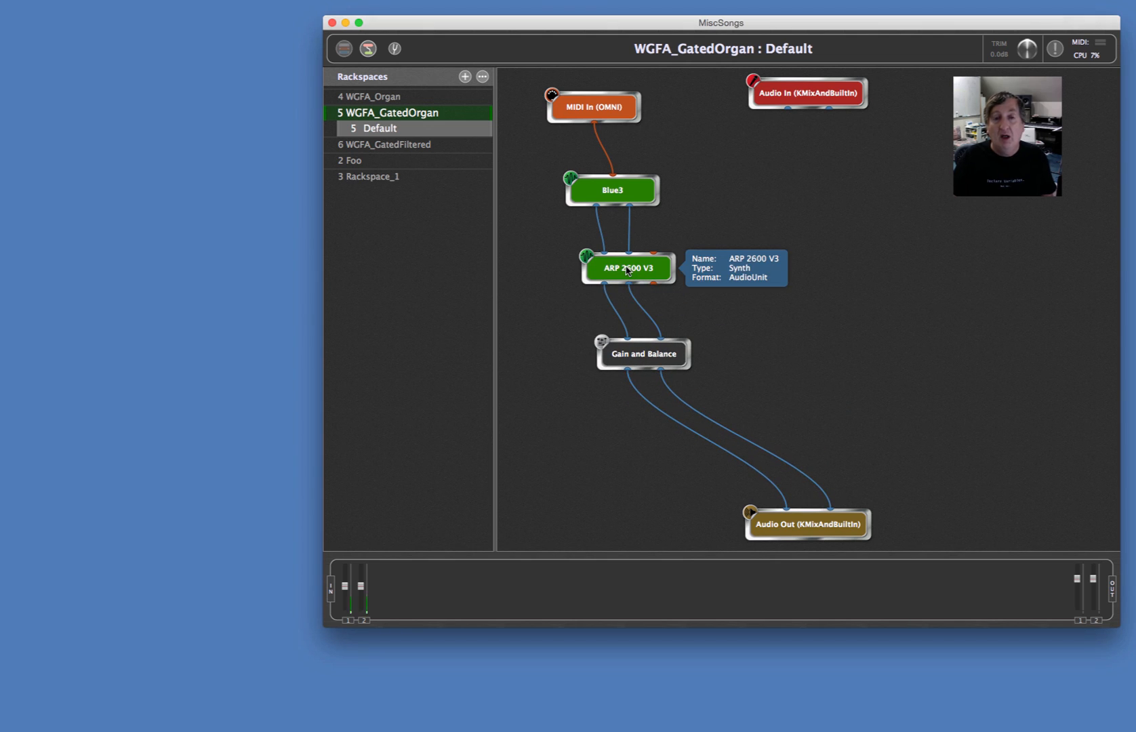
{"action": "double_click", "coordinate": [627, 268]}
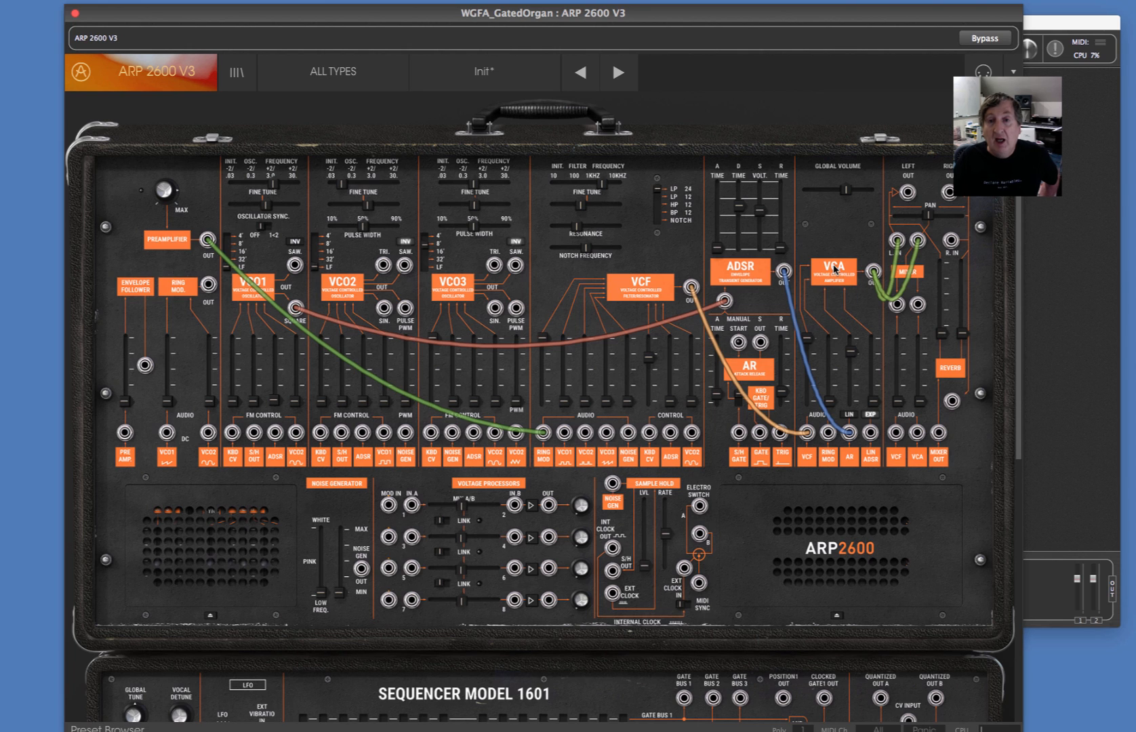
{"action": "mouse_move", "coordinate": [966, 347]}
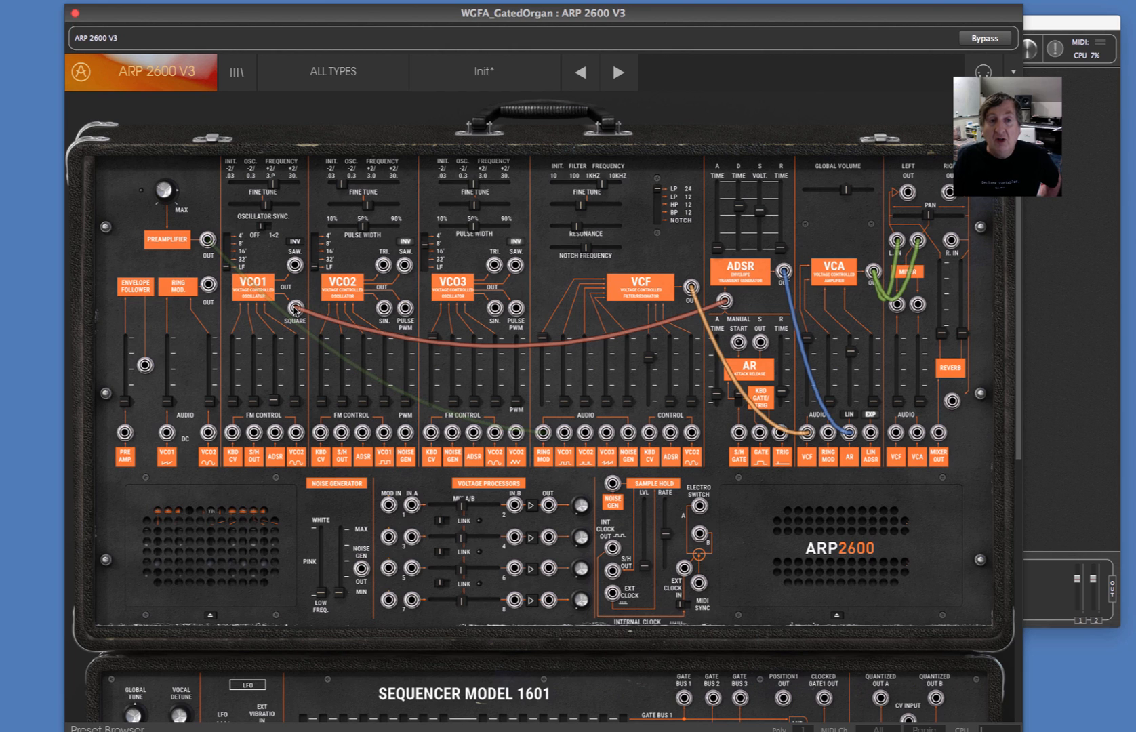
{"action": "mouse_move", "coordinate": [302, 319]}
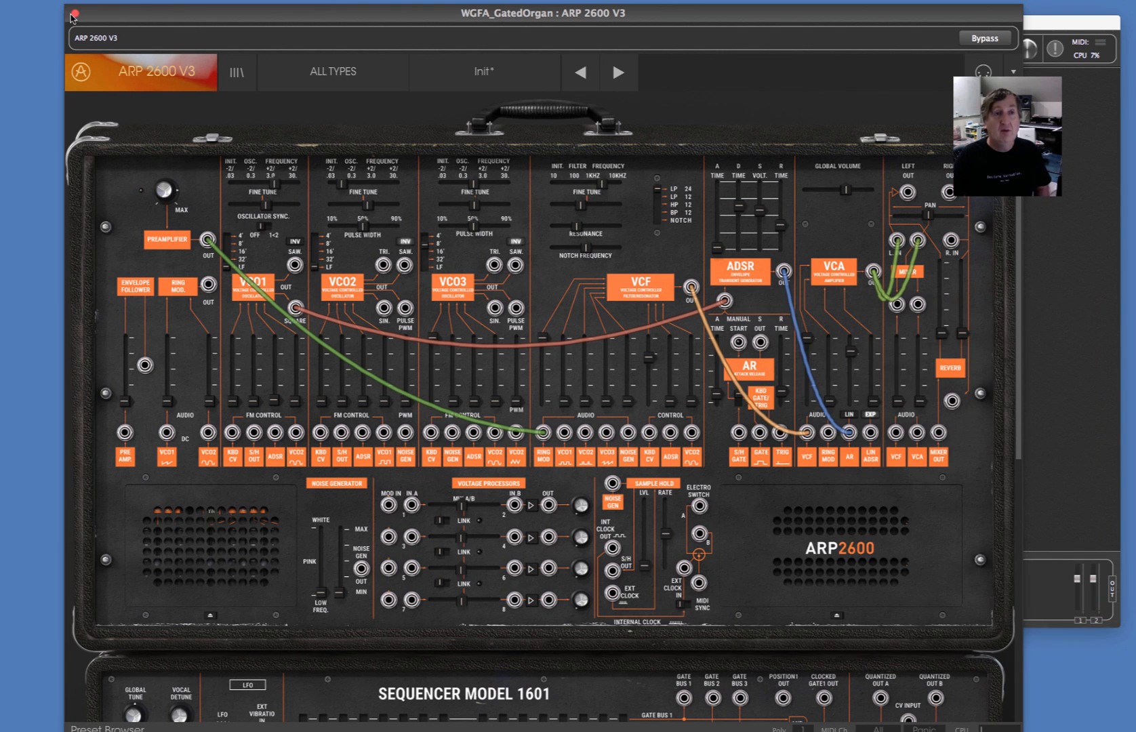
Close the synth window, then in WGFA_GatedFiltered move ARP 2600 V3 under Blue3 and open it.
{"action": "left_click", "coordinate": [75, 12]}
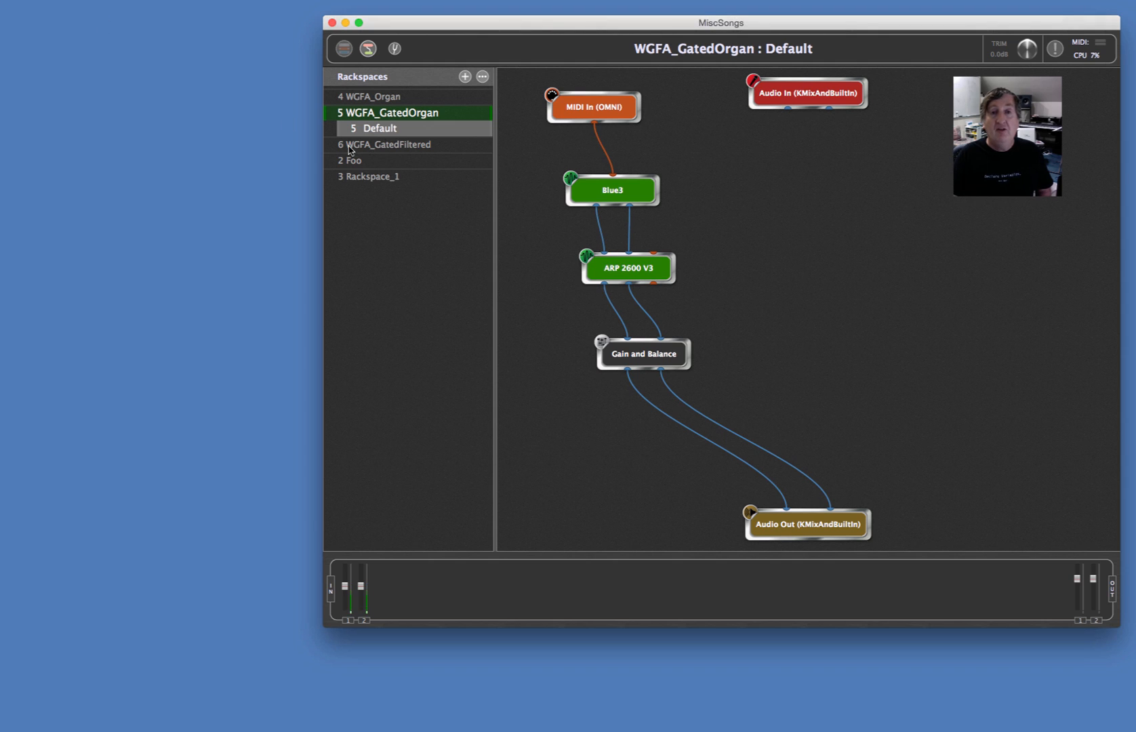
{"action": "left_click", "coordinate": [387, 145]}
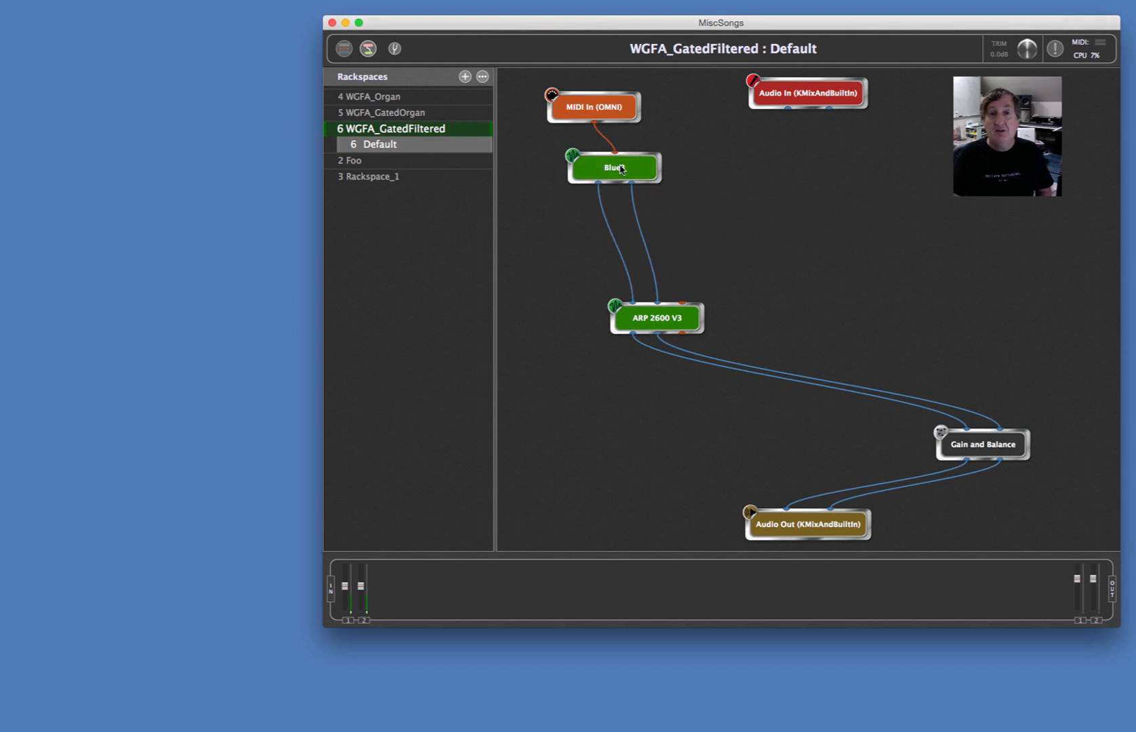
{"action": "left_click_drag", "start_coordinate": [655, 317], "coordinate": [628, 233]}
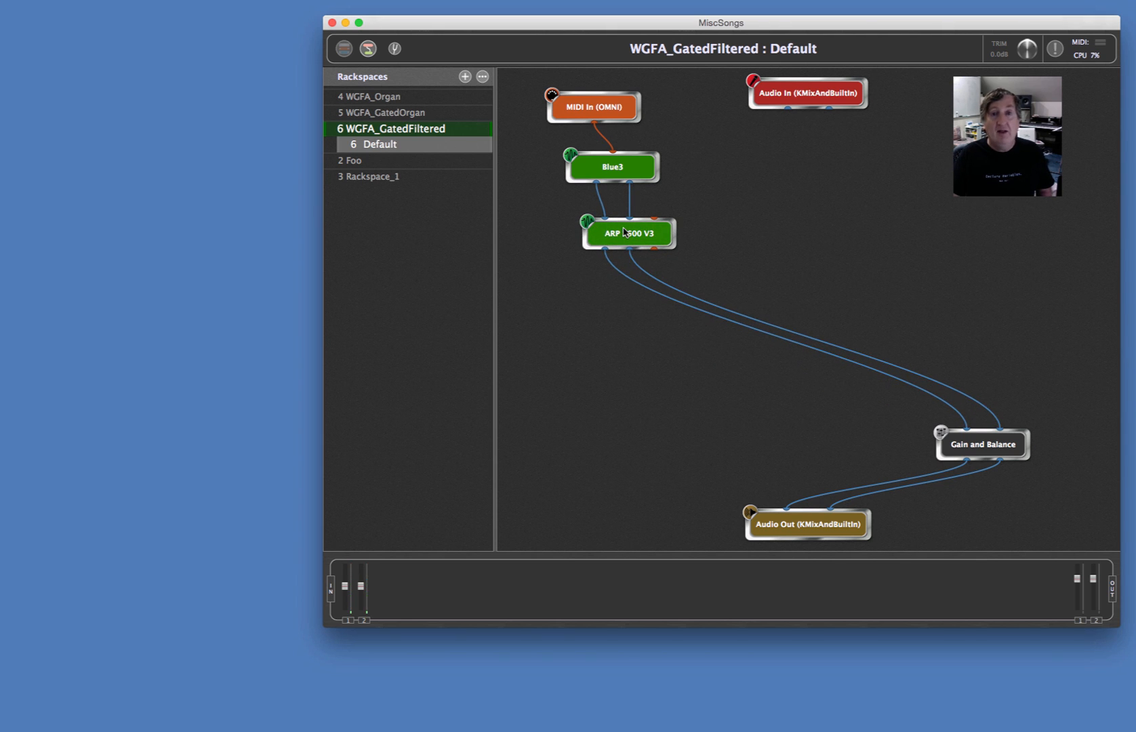
{"action": "double_click", "coordinate": [629, 233]}
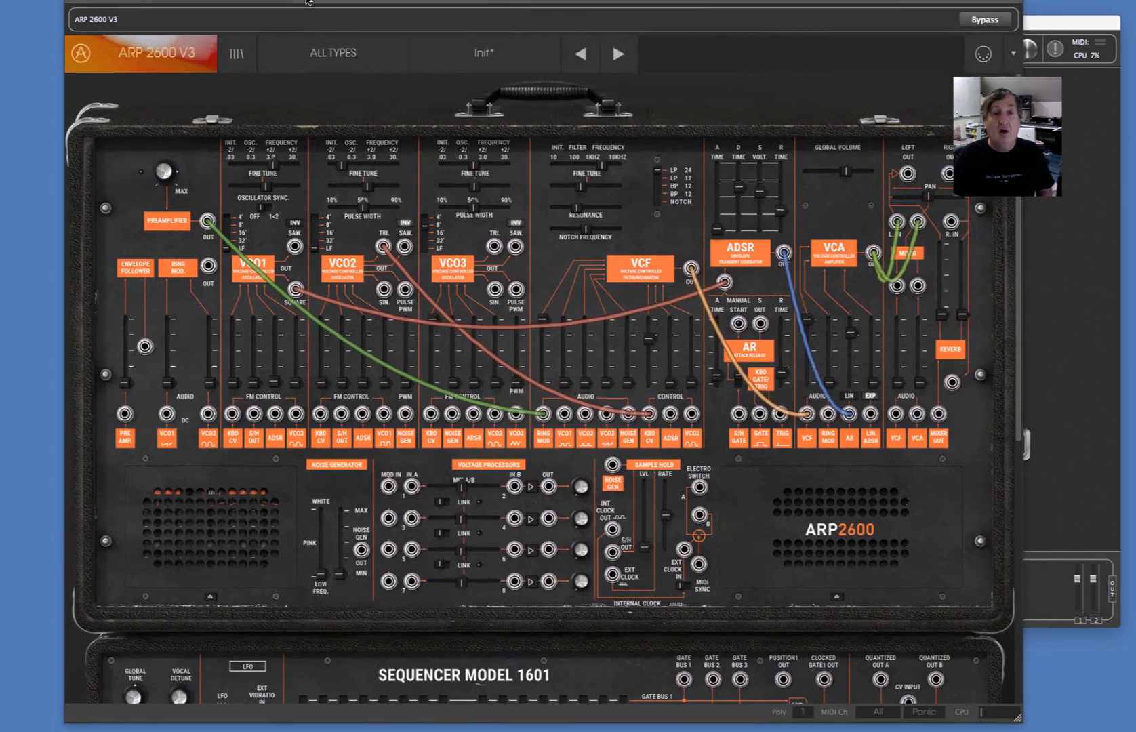